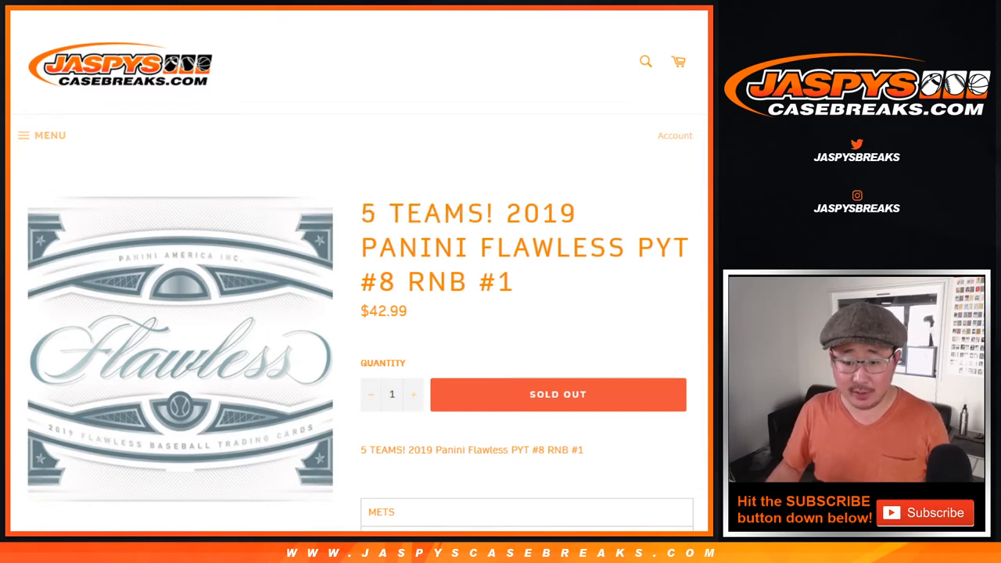
- Scroll through the sold-out 2019 Panini Flawless PYT #8 break listing
{"action": "scroll", "scroll_direction": "down", "scroll_amount": 3}
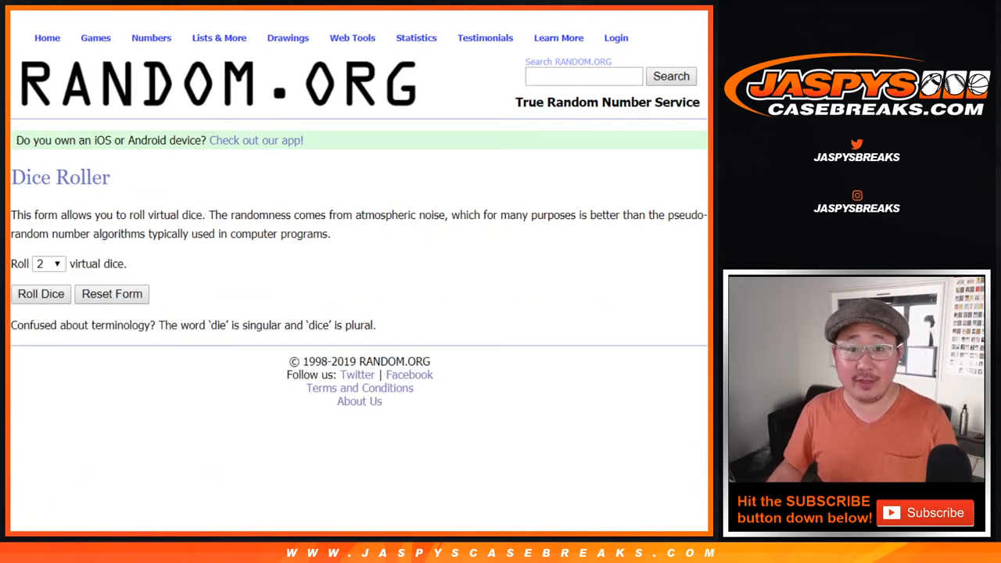
- Randomize the ten participant names in RANDOM.ORG's List Randomizer, then start a new list
{"action": "left_click", "coordinate": [40, 294]}
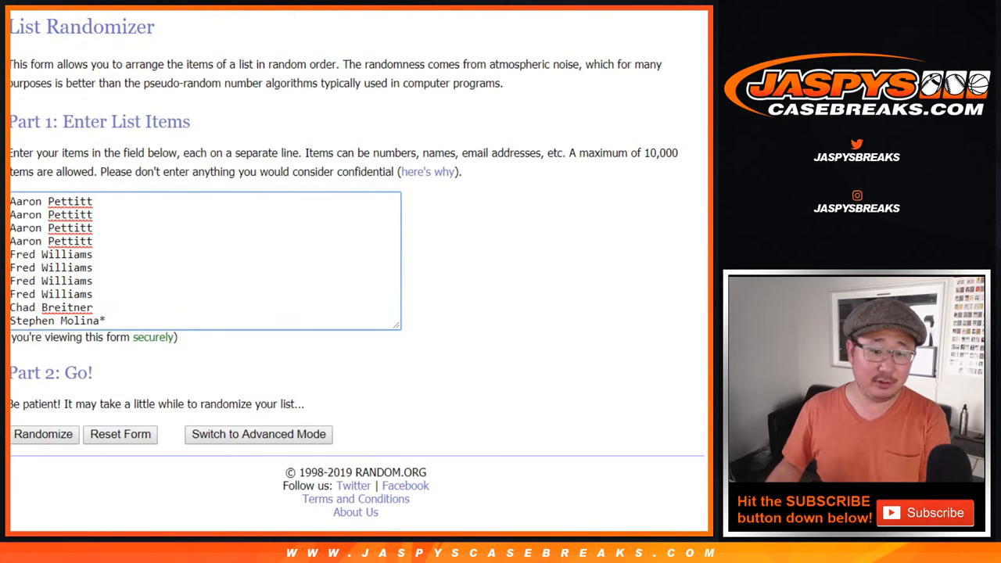
{"action": "left_click", "coordinate": [43, 435]}
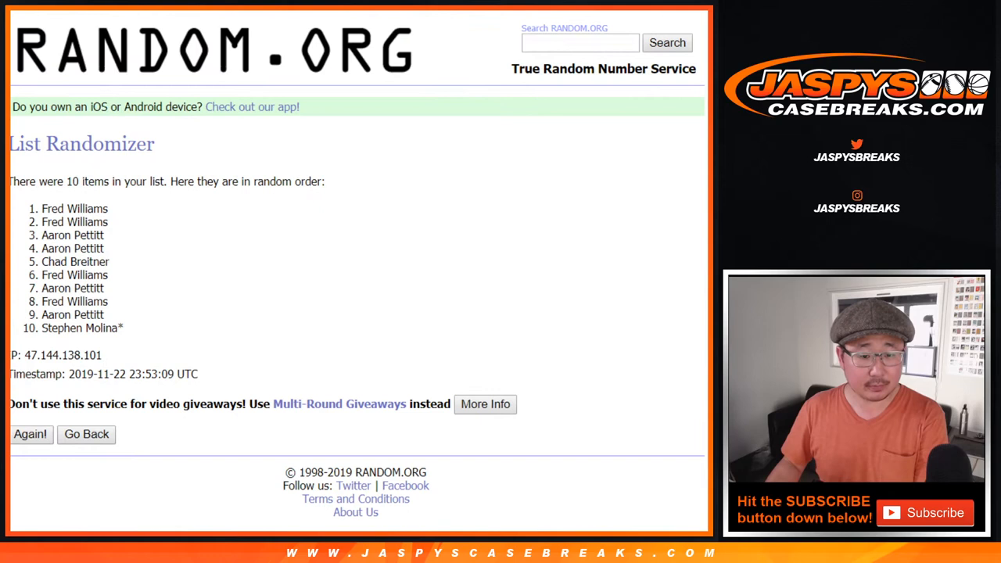
{"action": "left_click", "coordinate": [31, 434]}
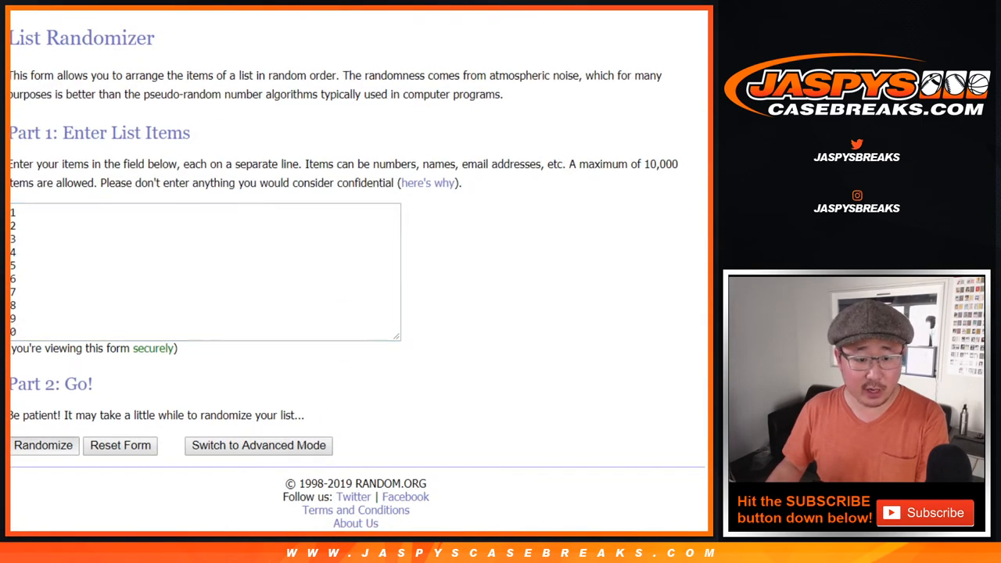
- Shuffle digits 0–9 twice, then select the result 2, 6, 9, 5, 7, 1, 0, 4, 3, 8
{"action": "left_click", "coordinate": [43, 445]}
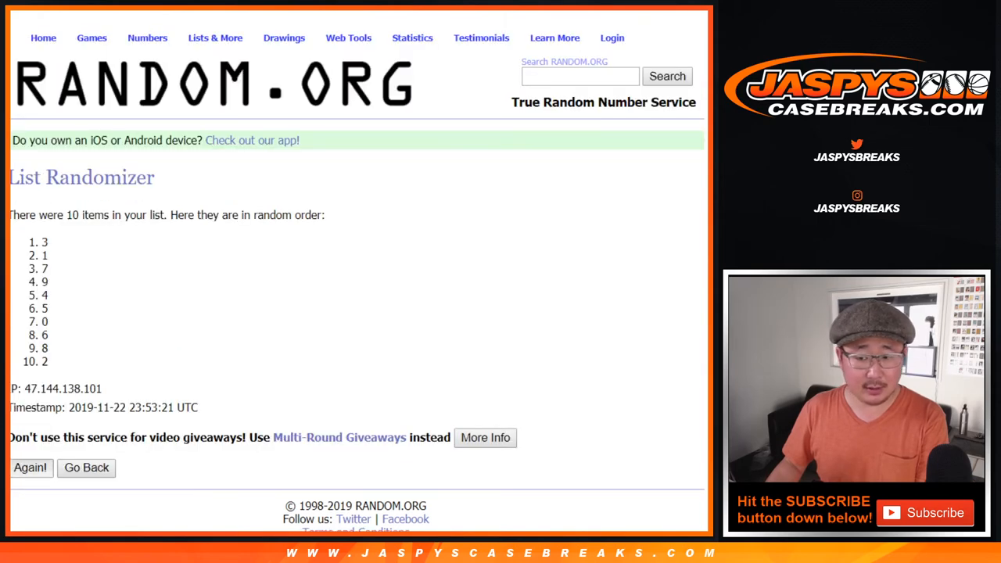
{"action": "left_click", "coordinate": [31, 468]}
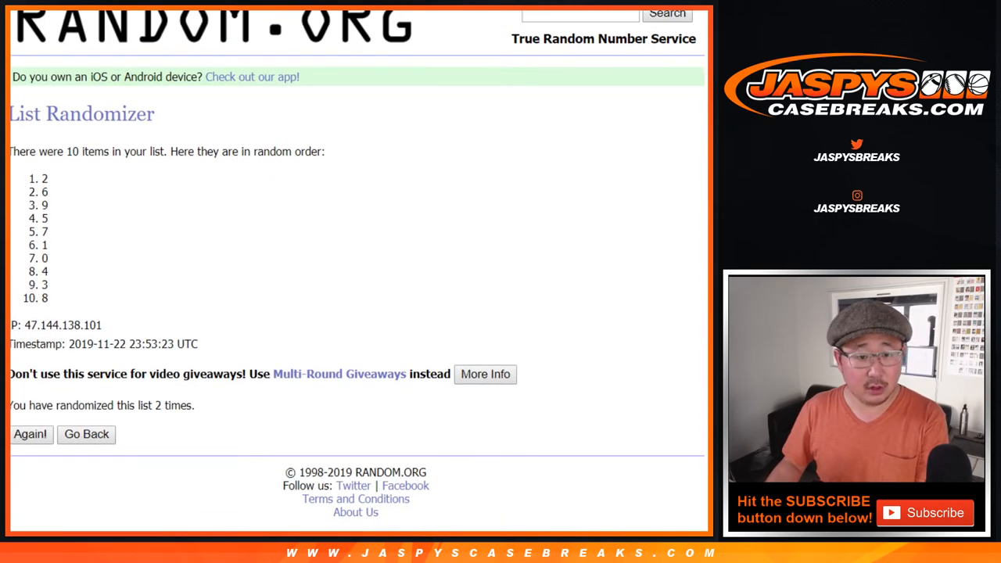
{"action": "left_click_drag", "start_coordinate": [45, 178], "coordinate": [45, 298]}
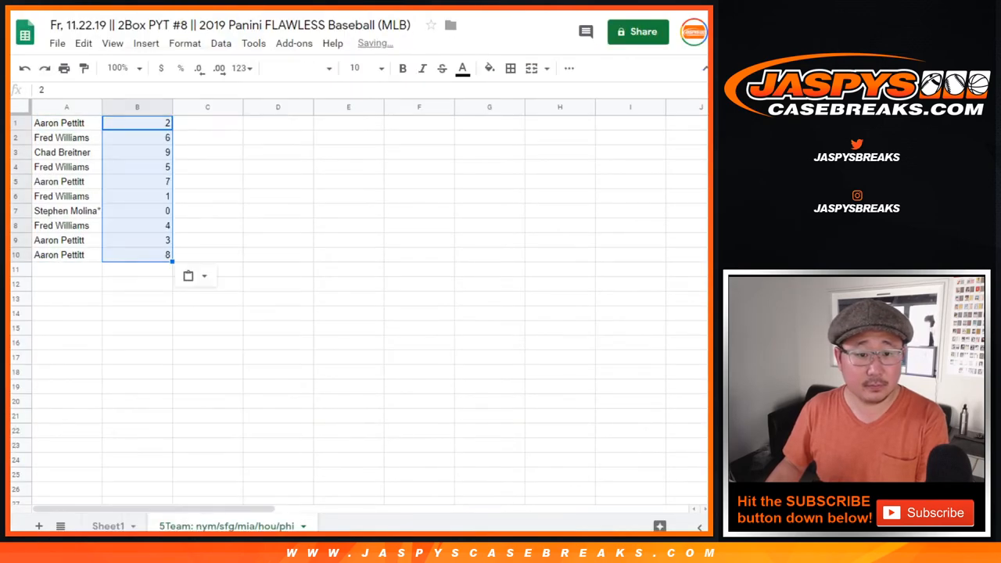
- Set all text to size 18, widen column A, and zoom the sheet to 125%
{"action": "left_click", "coordinate": [377, 68]}
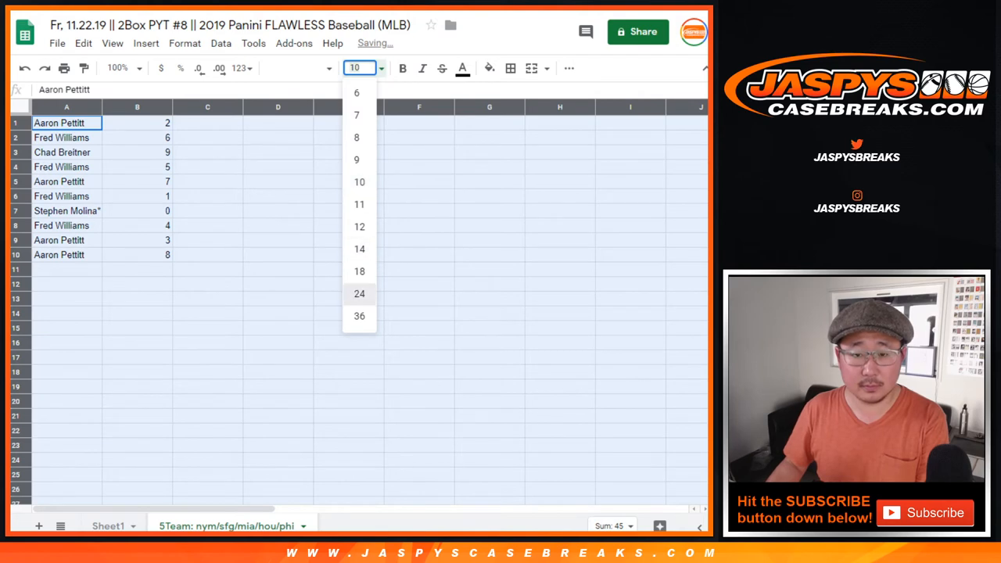
{"action": "left_click", "coordinate": [359, 271]}
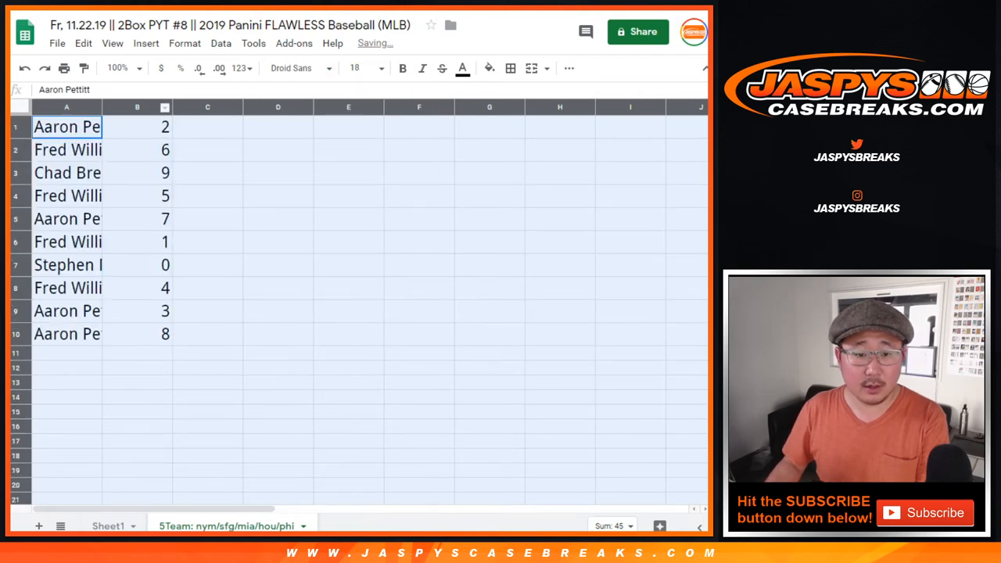
{"action": "left_click", "coordinate": [124, 68]}
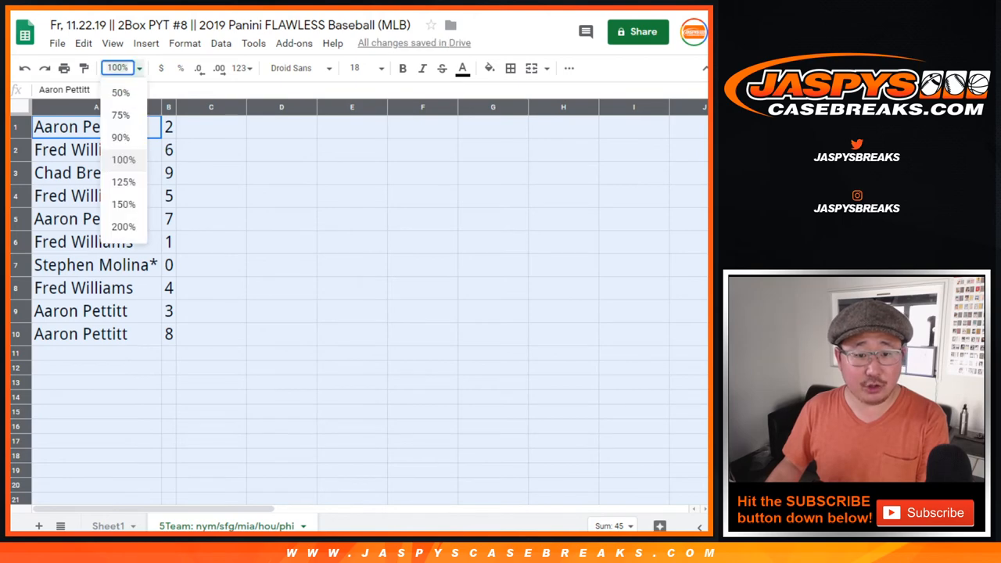
{"action": "left_click", "coordinate": [123, 181]}
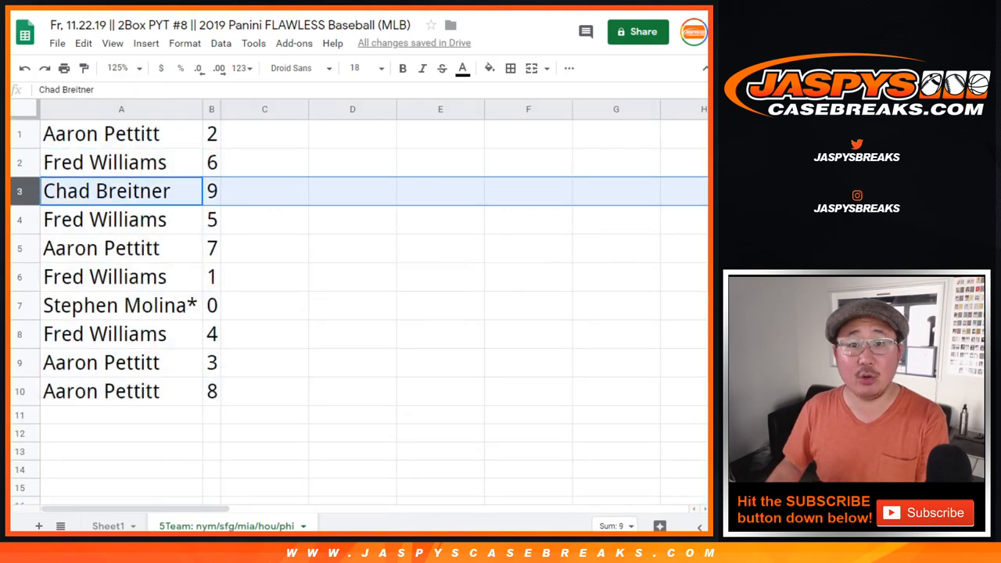
{"action": "left_click", "coordinate": [101, 248]}
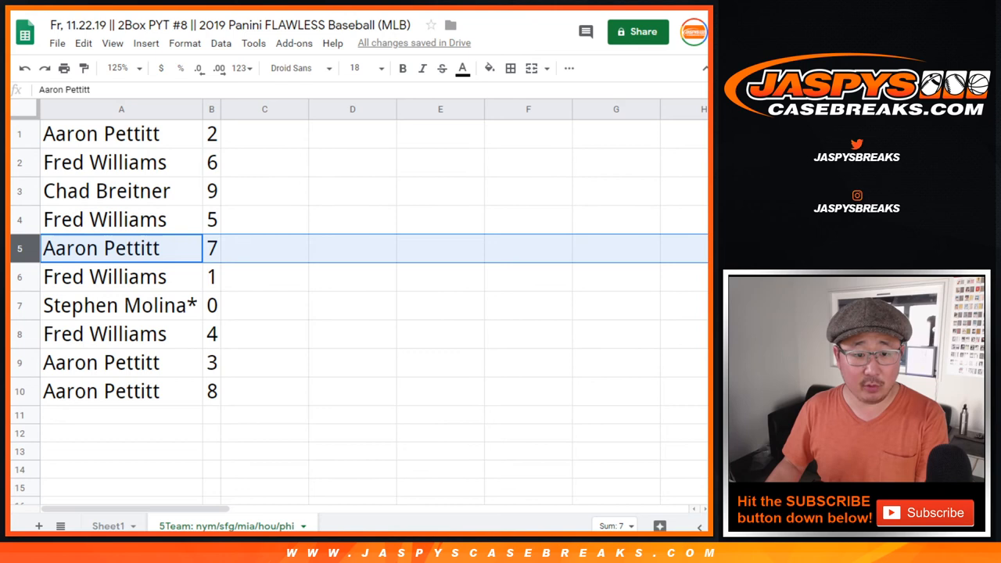
{"action": "left_click", "coordinate": [118, 305]}
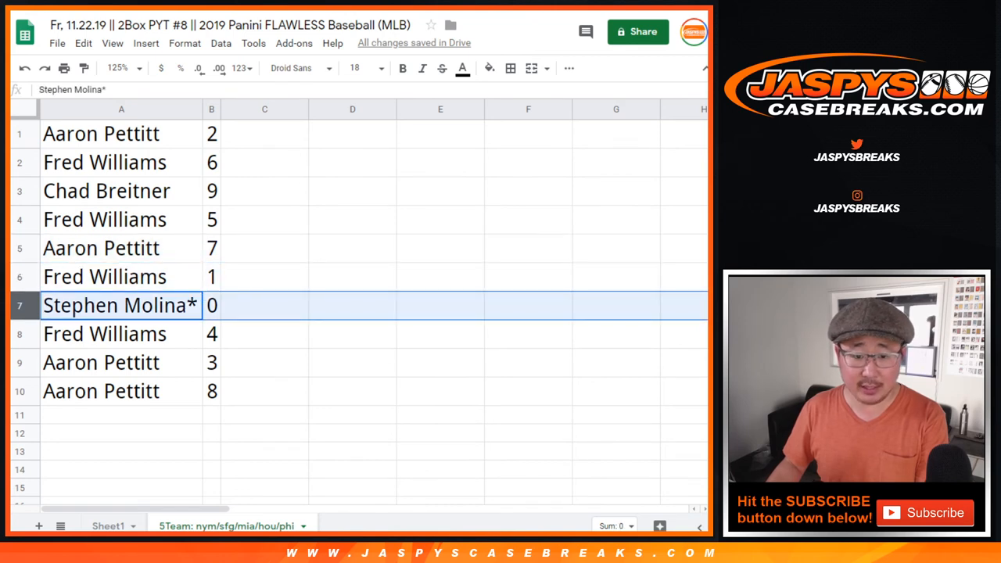
{"action": "left_click", "coordinate": [104, 333]}
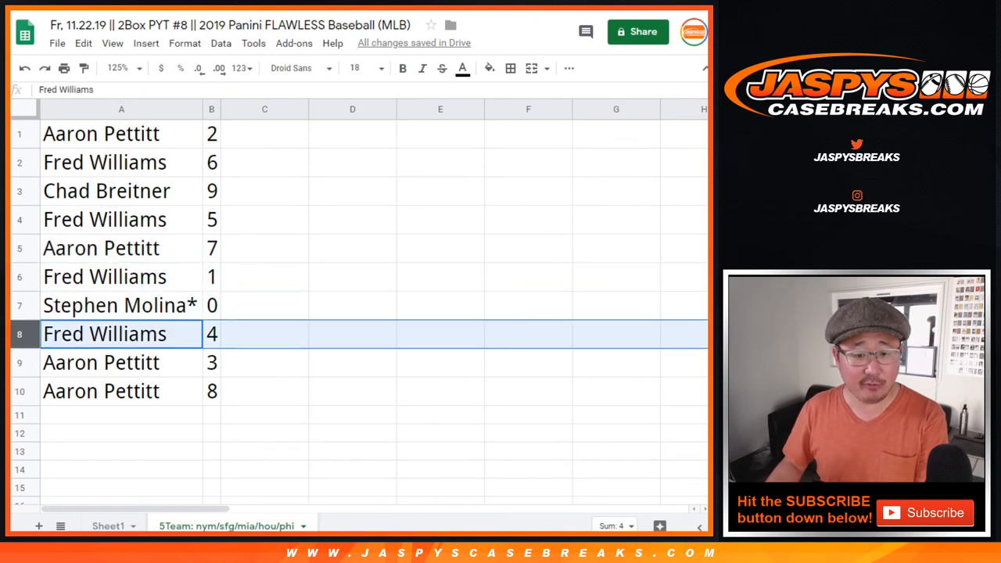
{"action": "left_click", "coordinate": [100, 391]}
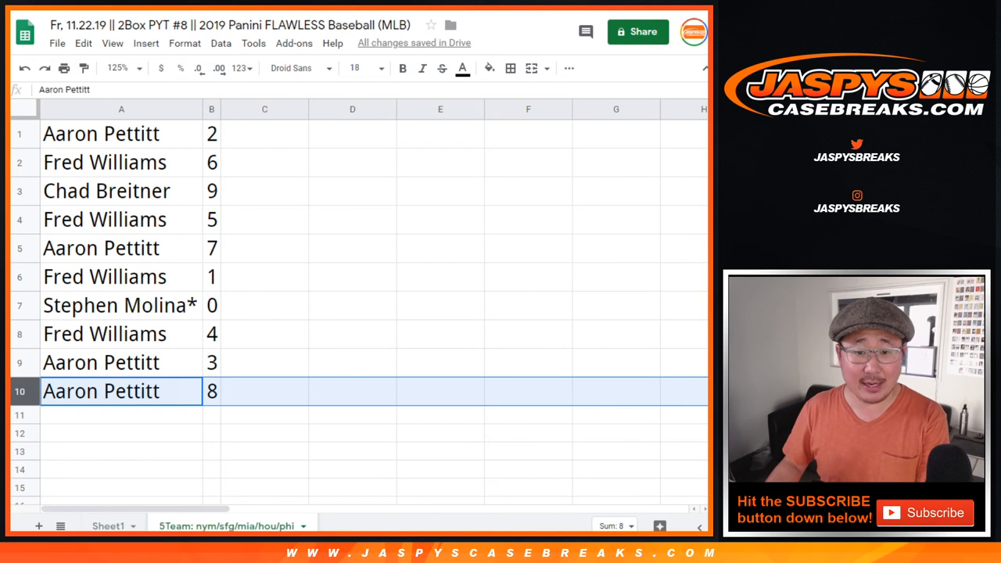
{"action": "left_click", "coordinate": [220, 43]}
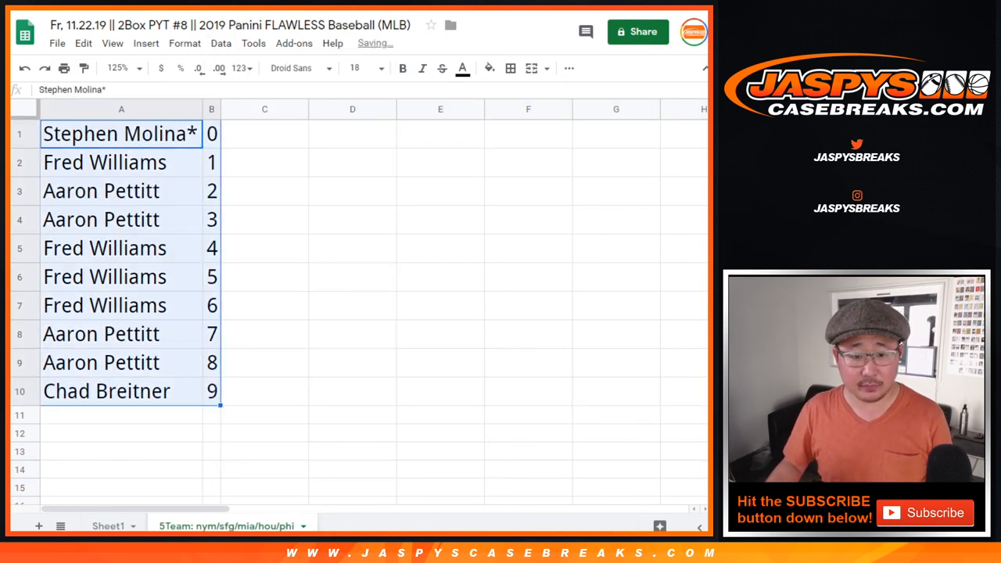
{"action": "left_click", "coordinate": [513, 68]}
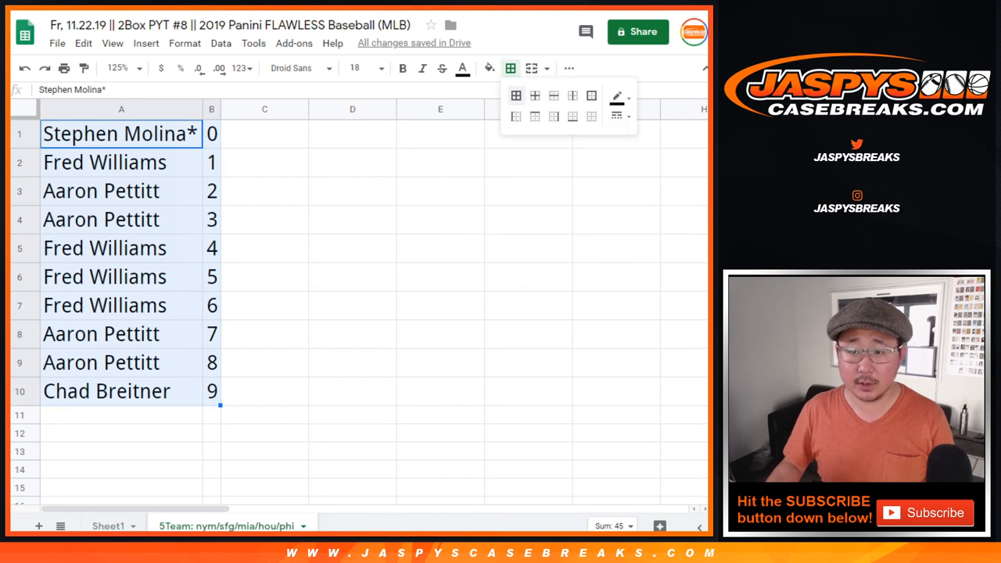